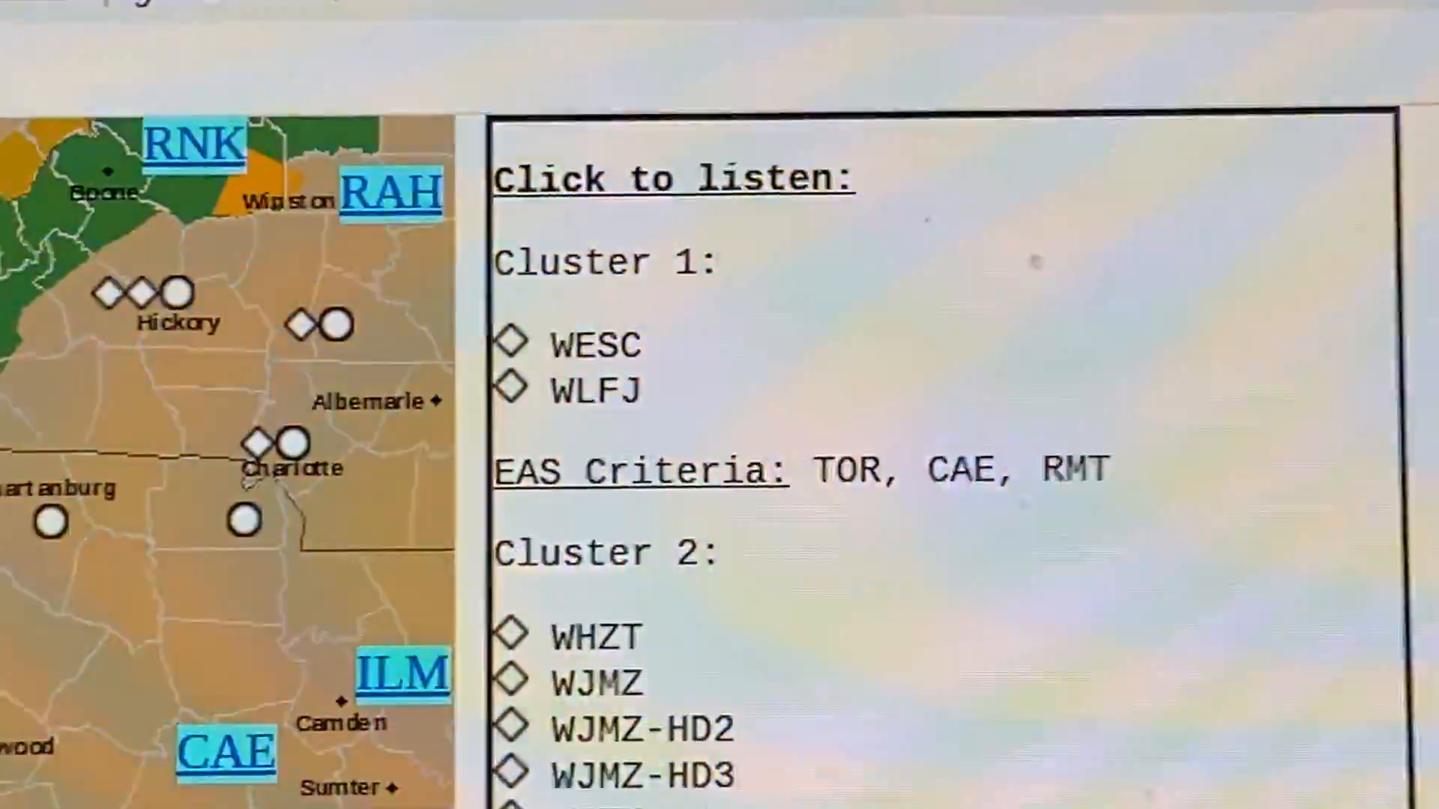
scroll("down", 3)
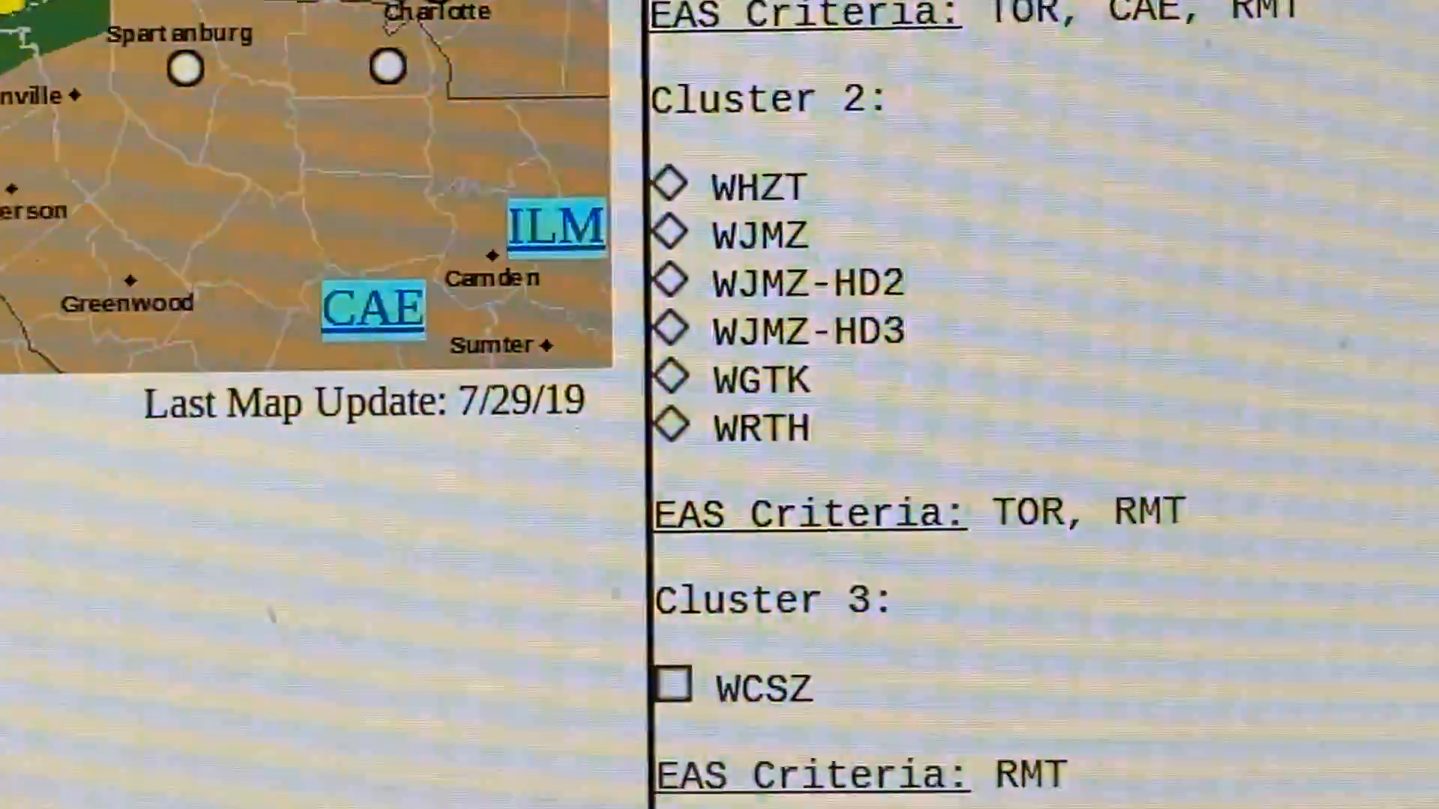